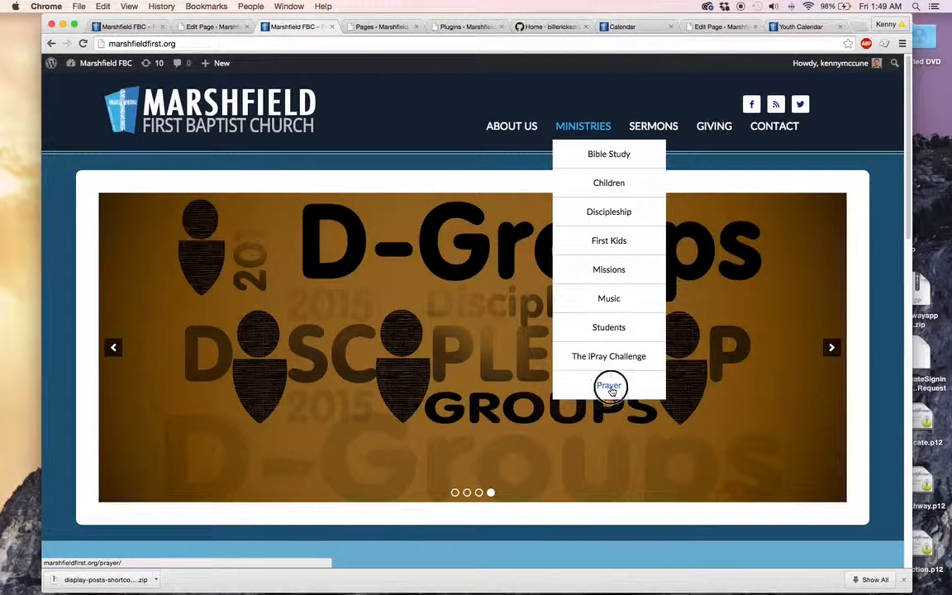
Open the Prayer ministry page and answer Yes to a prayer-team contact, revealing the contact field.
left_click(609, 386)
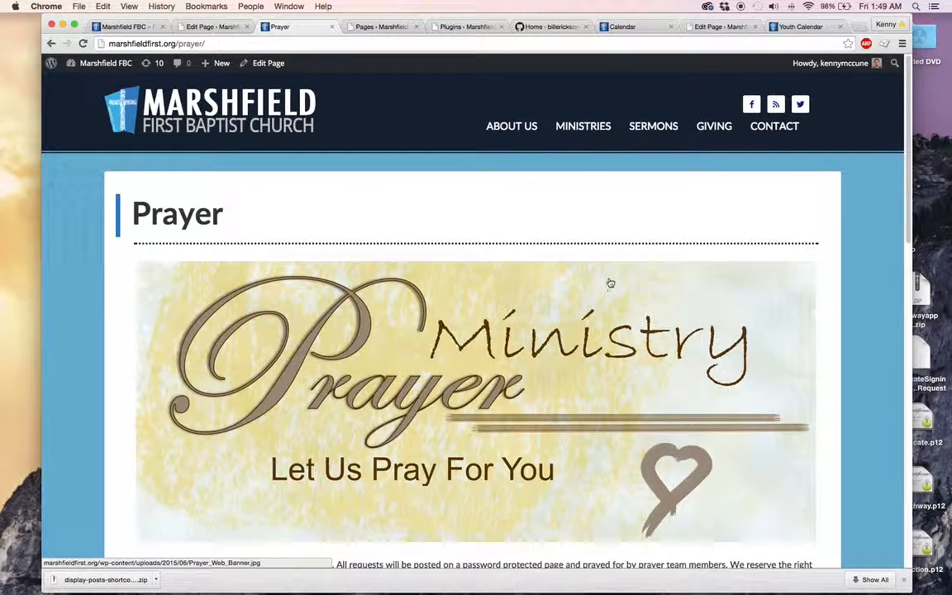
mouse_move(605, 268)
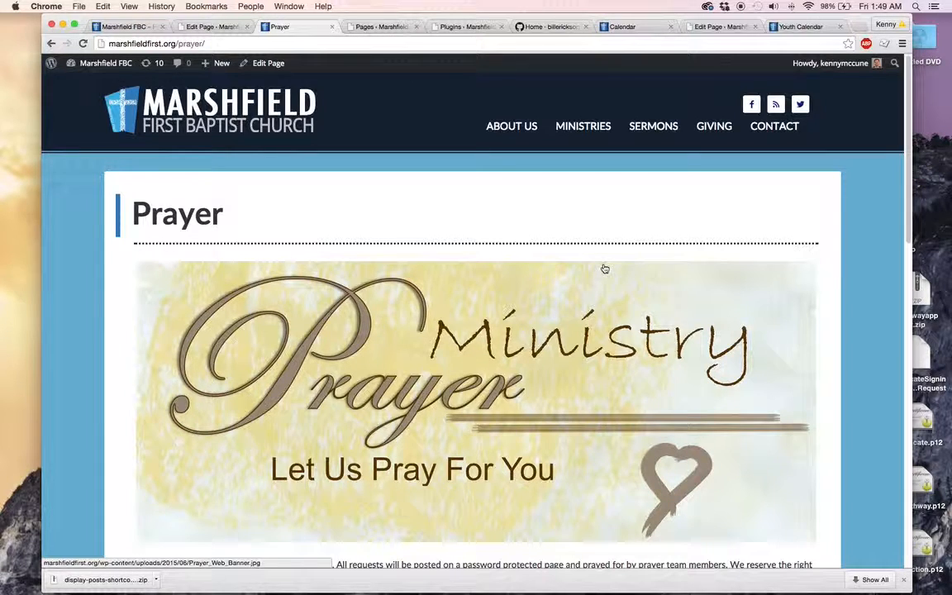
mouse_move(529, 155)
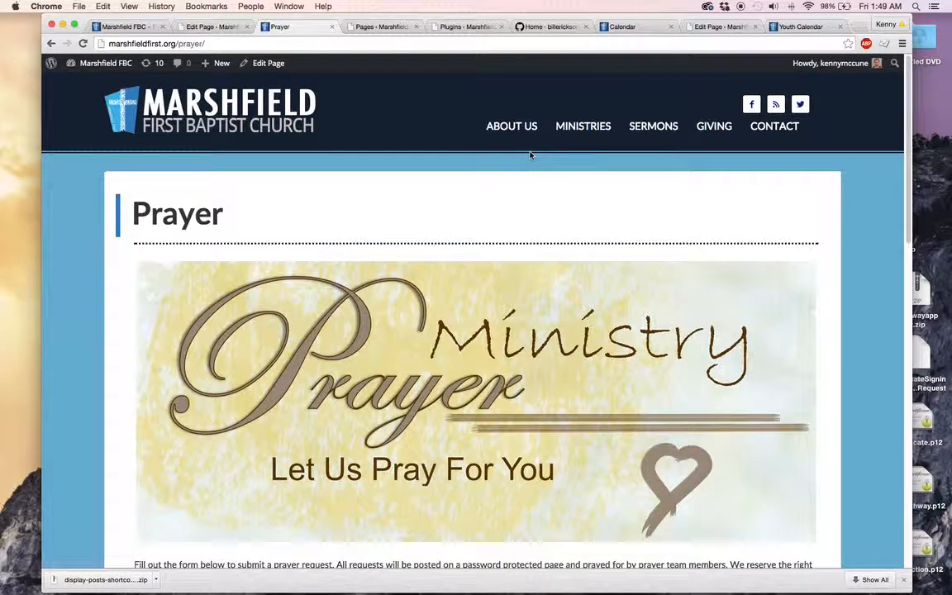
scroll("down", 3)
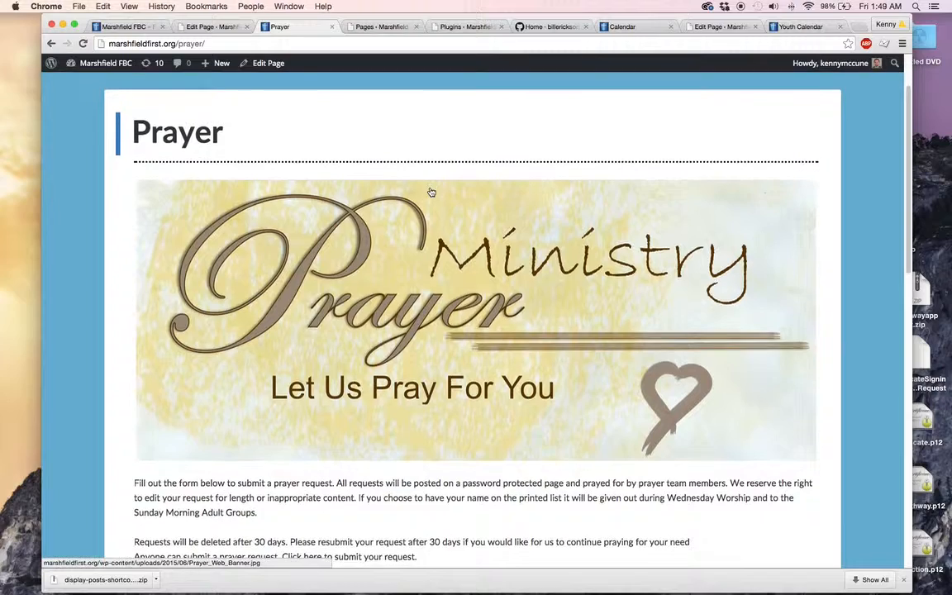
scroll("down", 3)
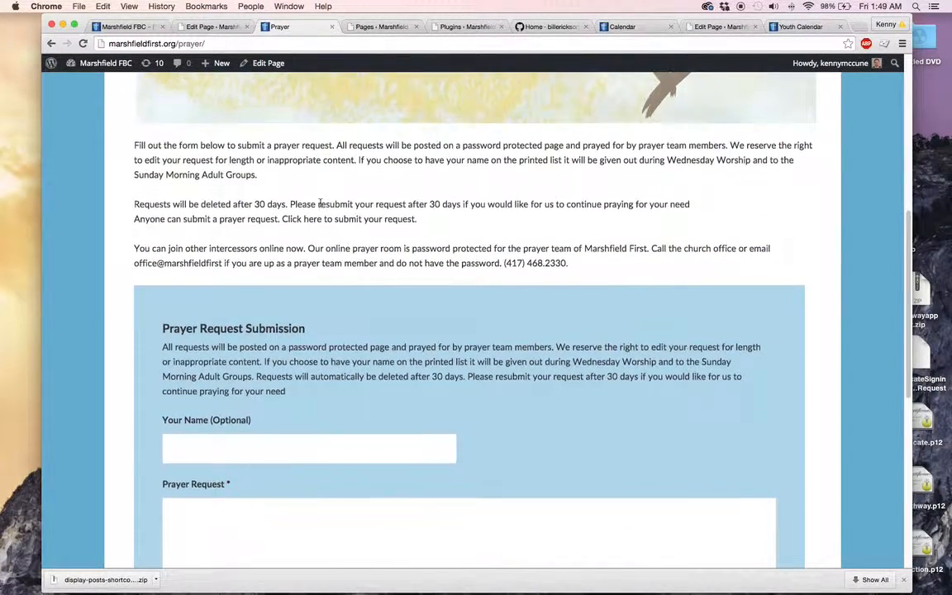
scroll("down", 3)
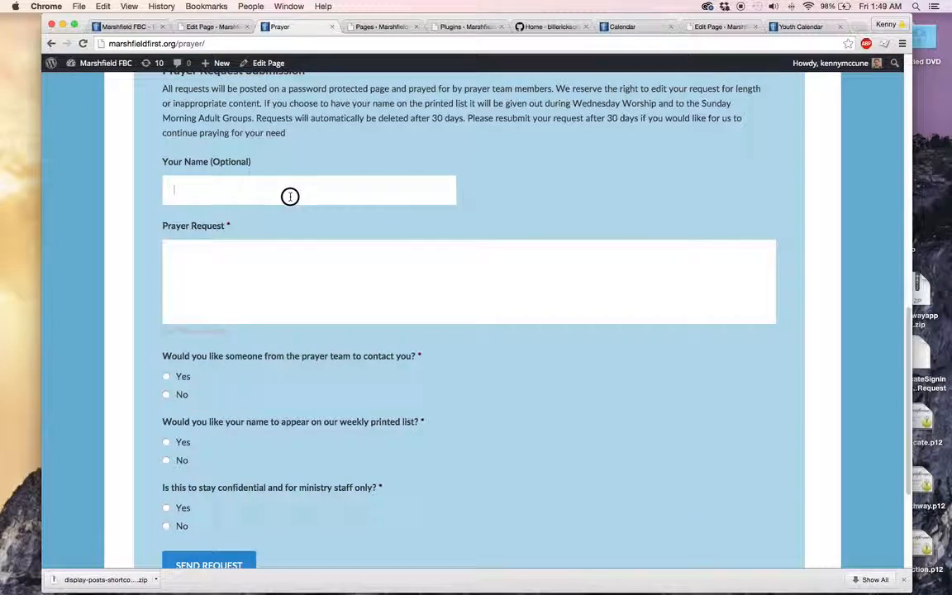
scroll("down", 3)
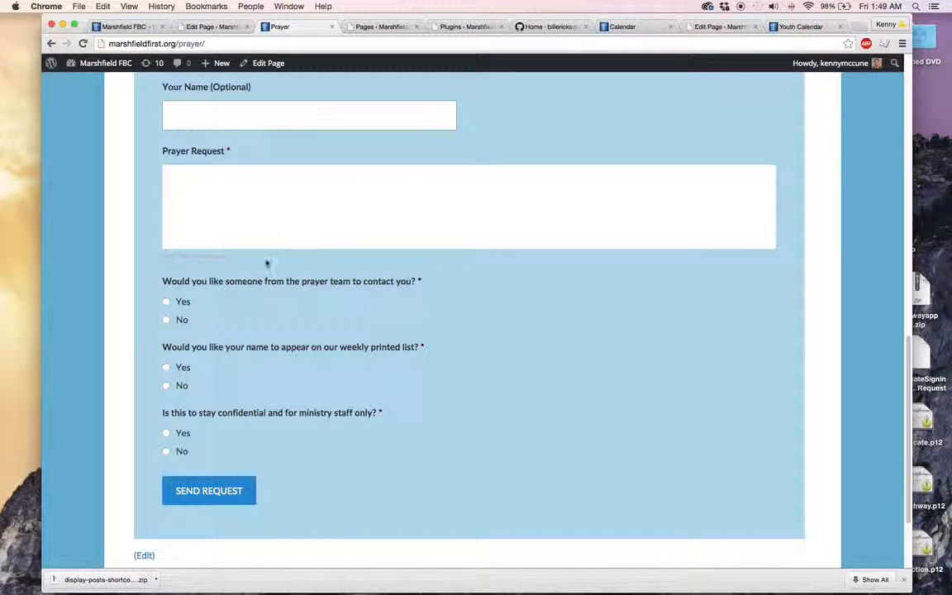
left_click(166, 301)
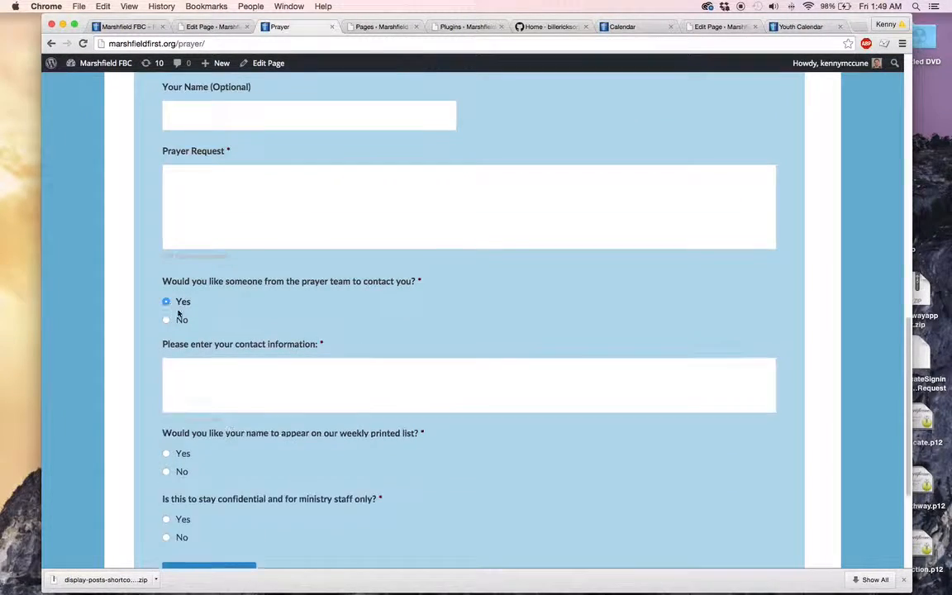
scroll("down", 3)
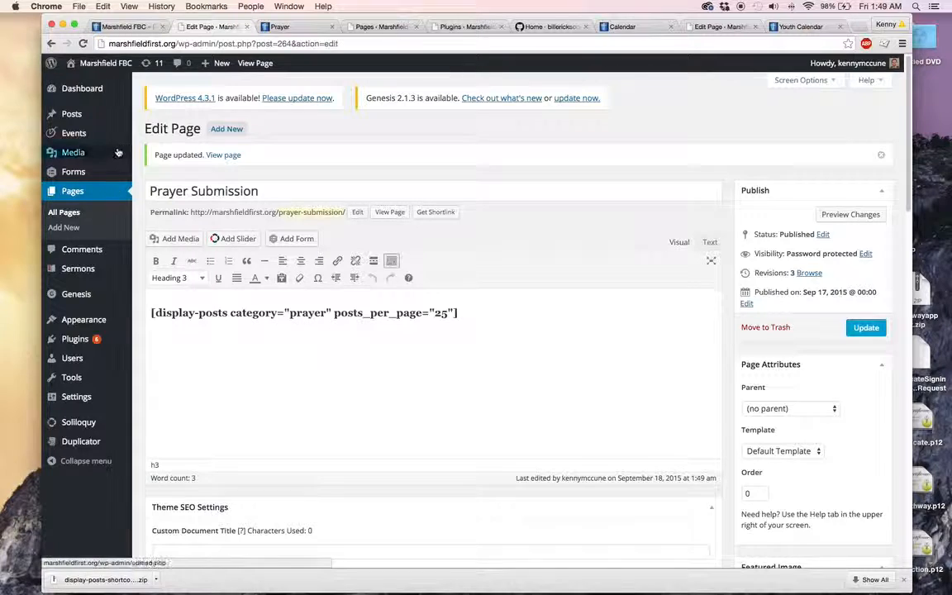
mouse_move(71, 114)
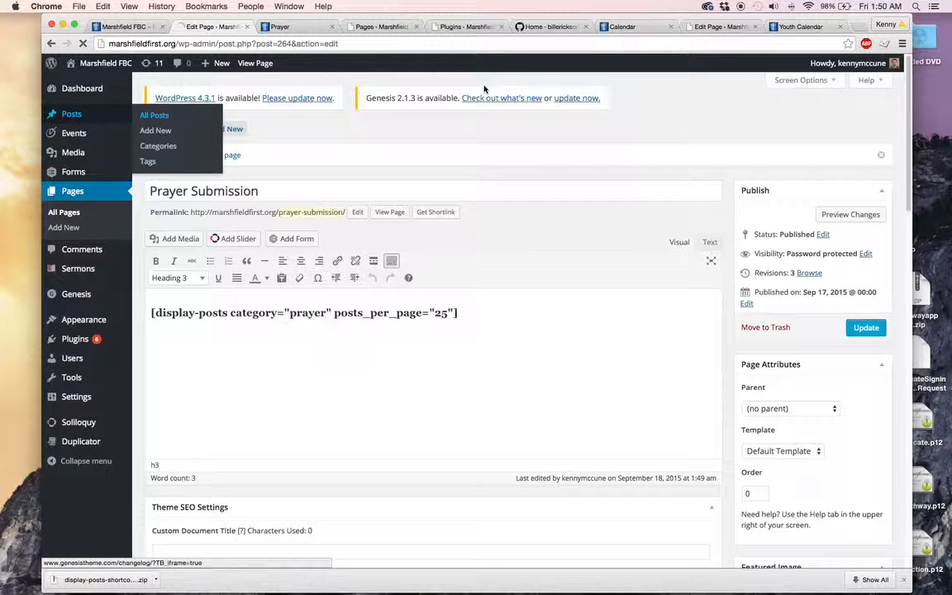
In All Posts, open Quick Edit on the draft Prayer Request (Kenny), then cancel.
left_click(153, 115)
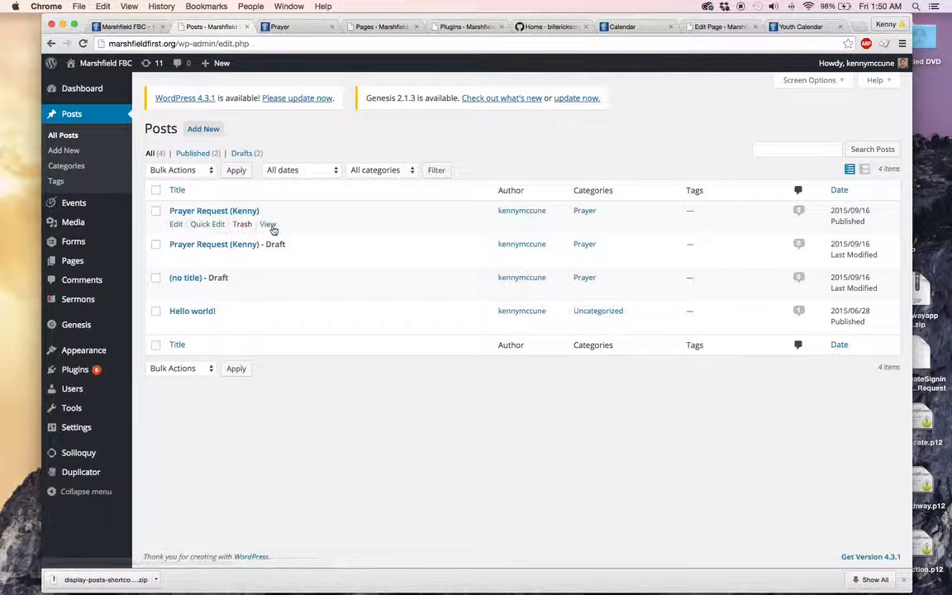
mouse_move(177, 257)
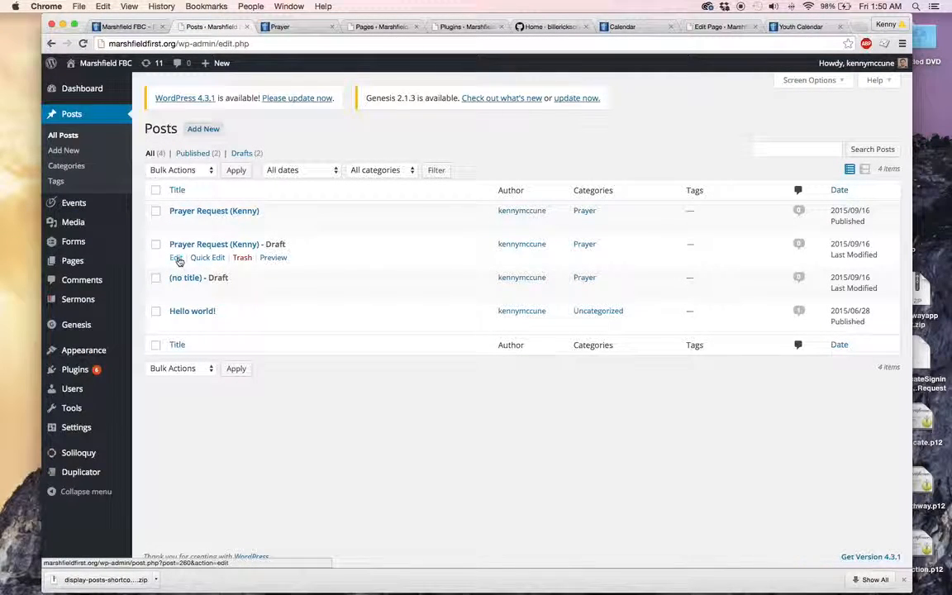
mouse_move(176, 257)
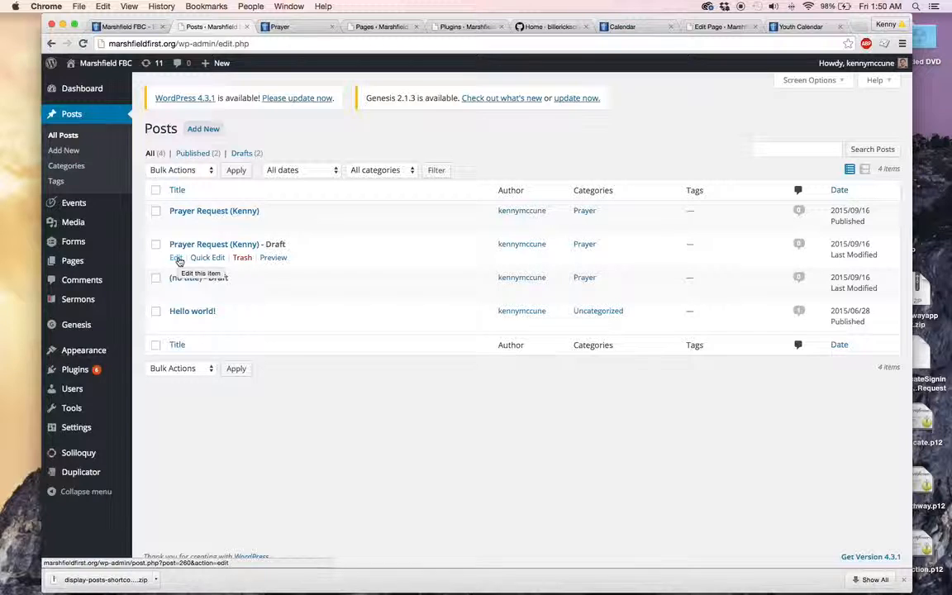
mouse_move(207, 257)
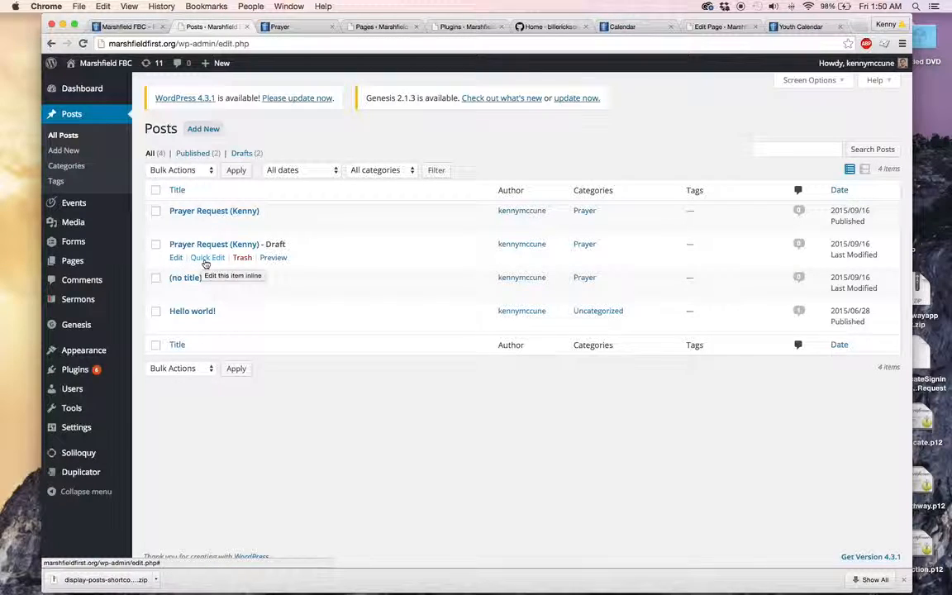
left_click(207, 257)
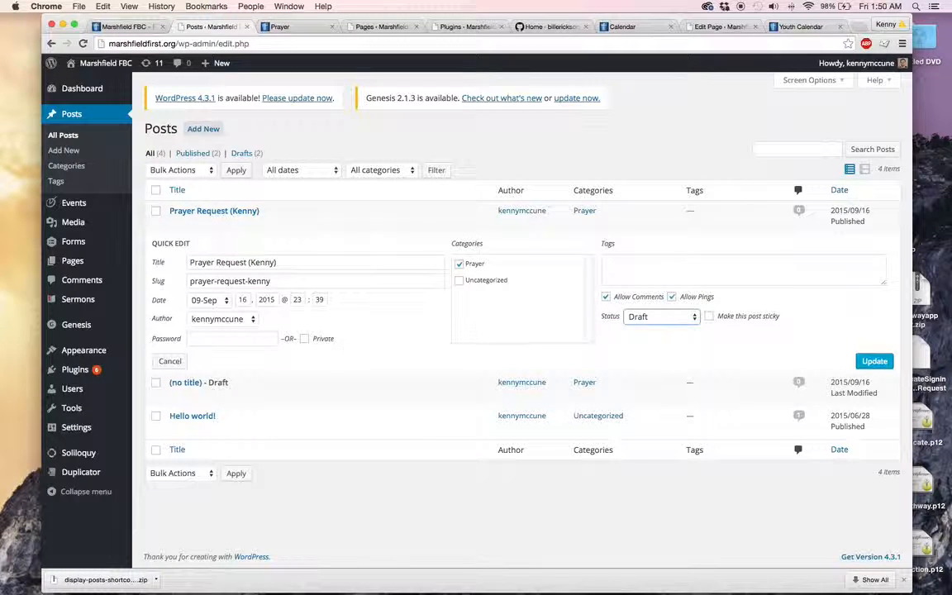
left_click(170, 361)
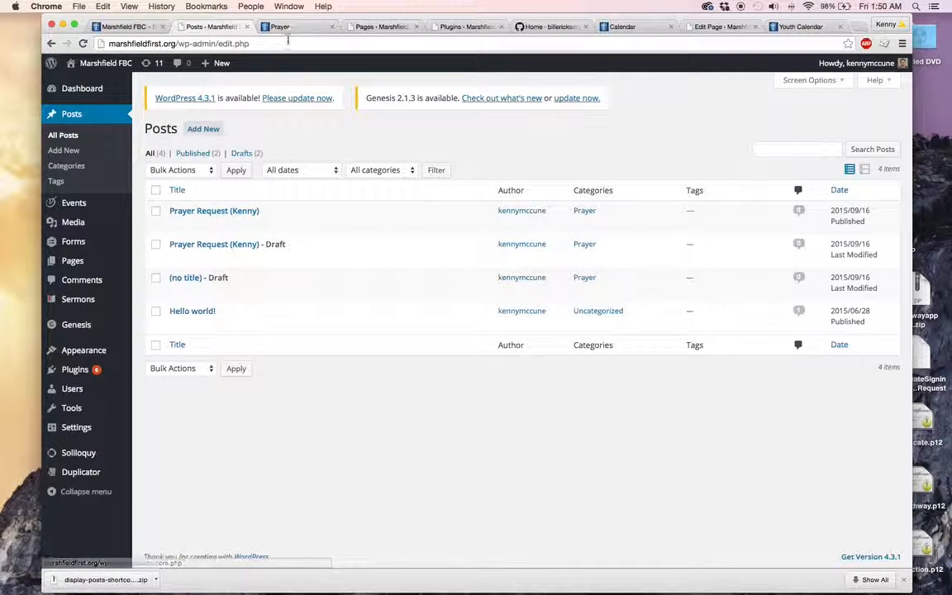
Switch back to the public Prayer page tab and scroll to the top.
left_click(279, 26)
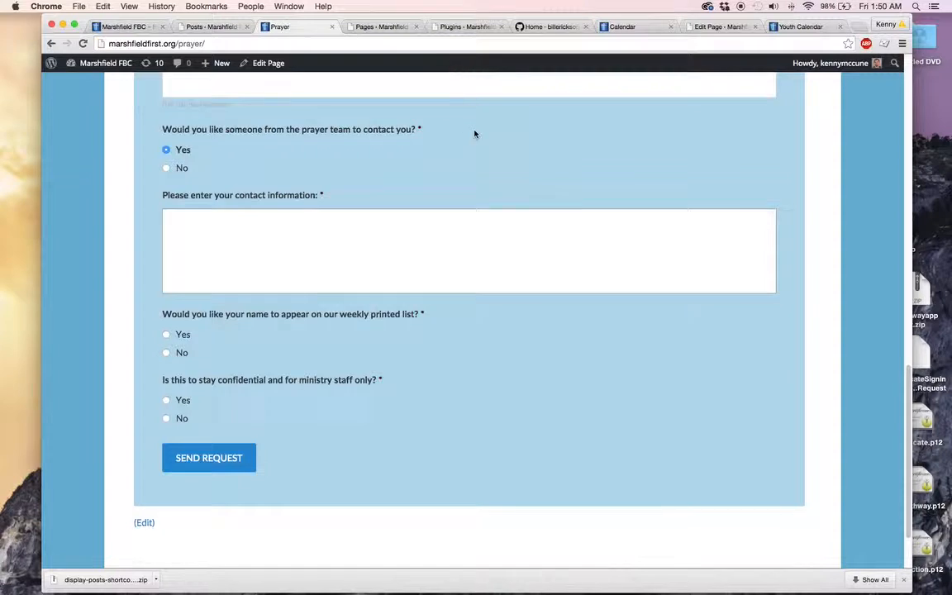
scroll("up", 3)
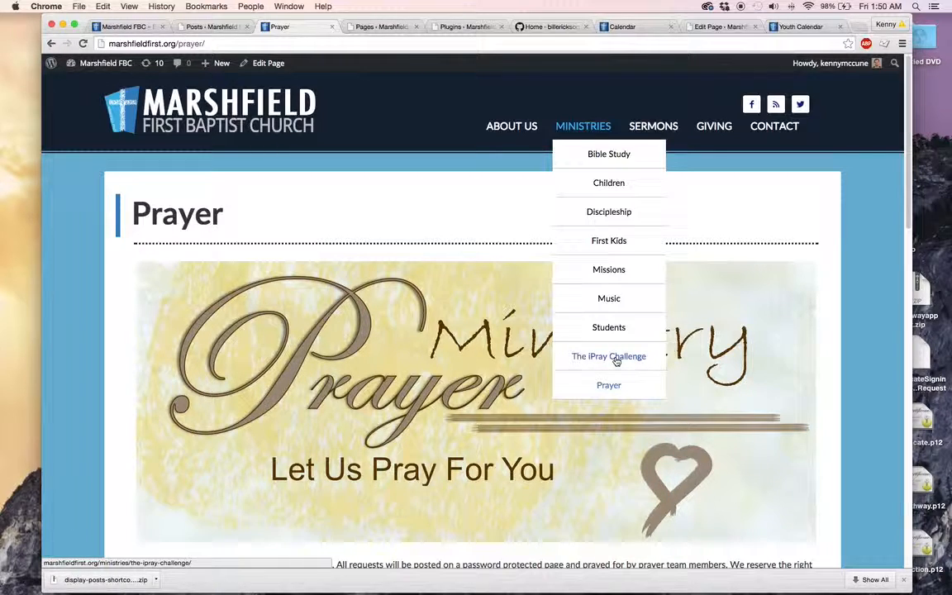
mouse_move(609, 154)
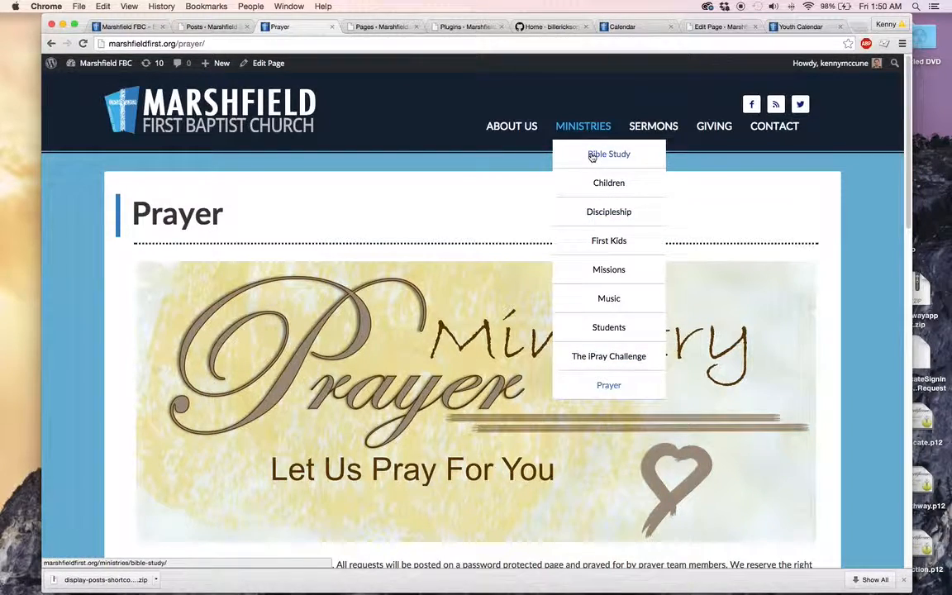
mouse_move(314, 78)
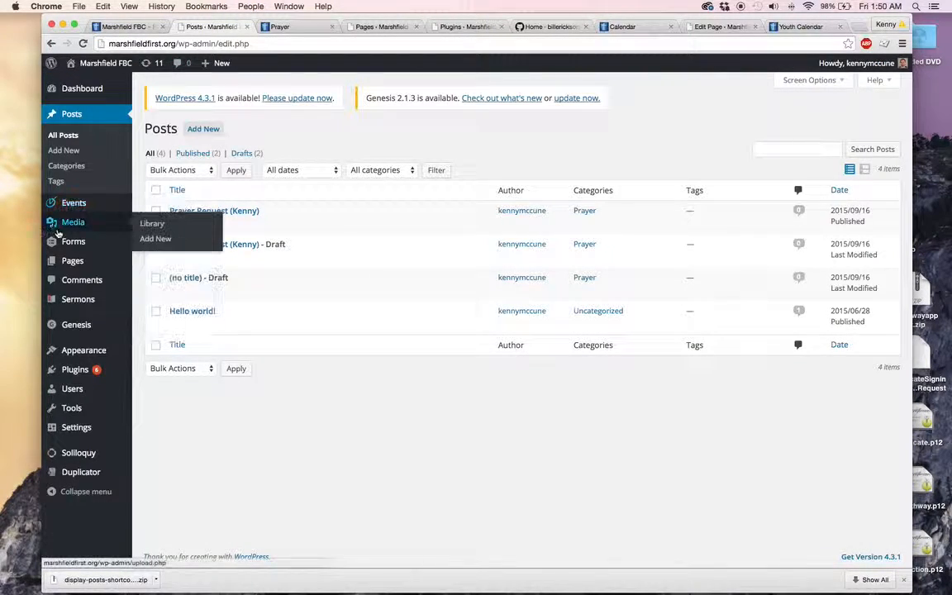
mouse_move(72, 260)
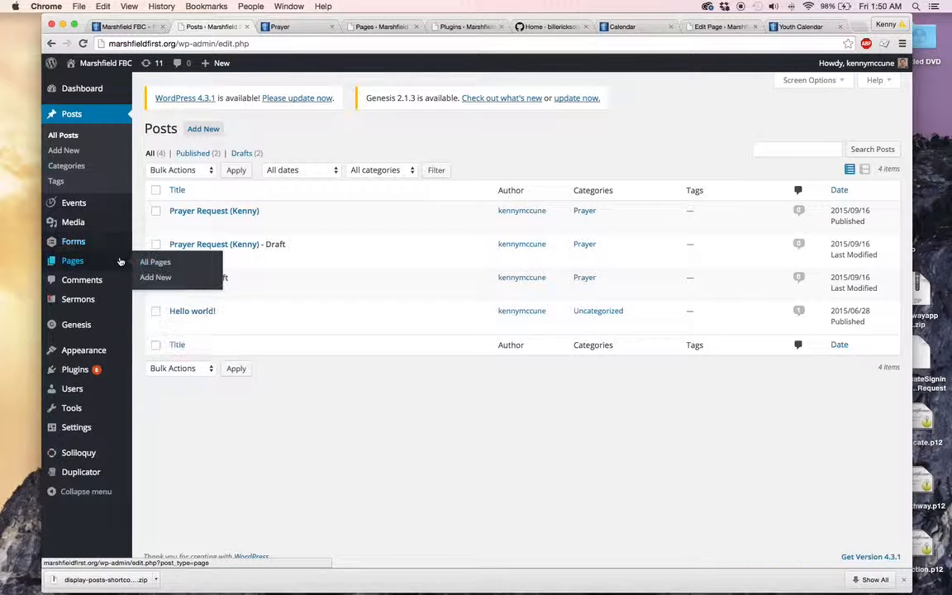
mouse_move(160, 262)
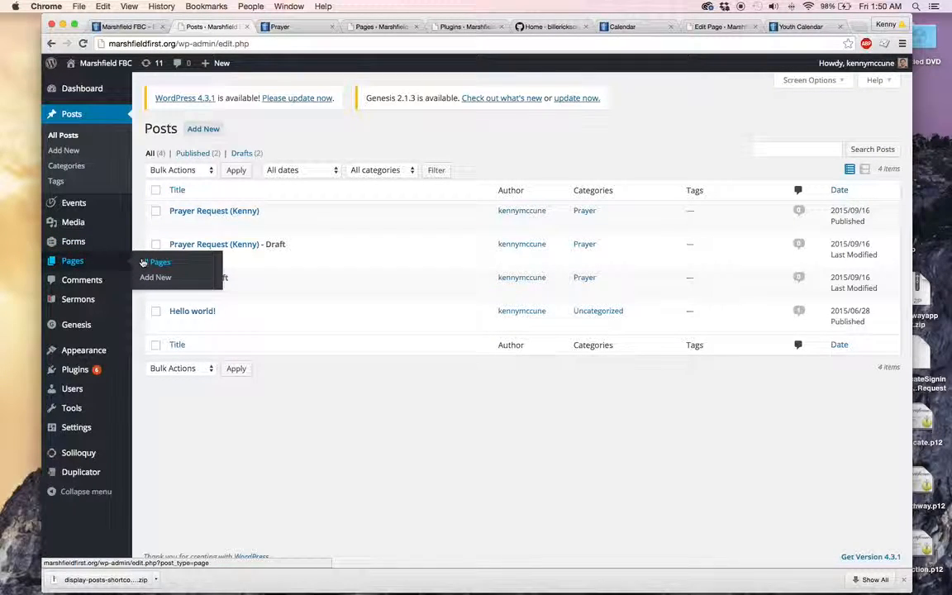
mouse_move(155, 262)
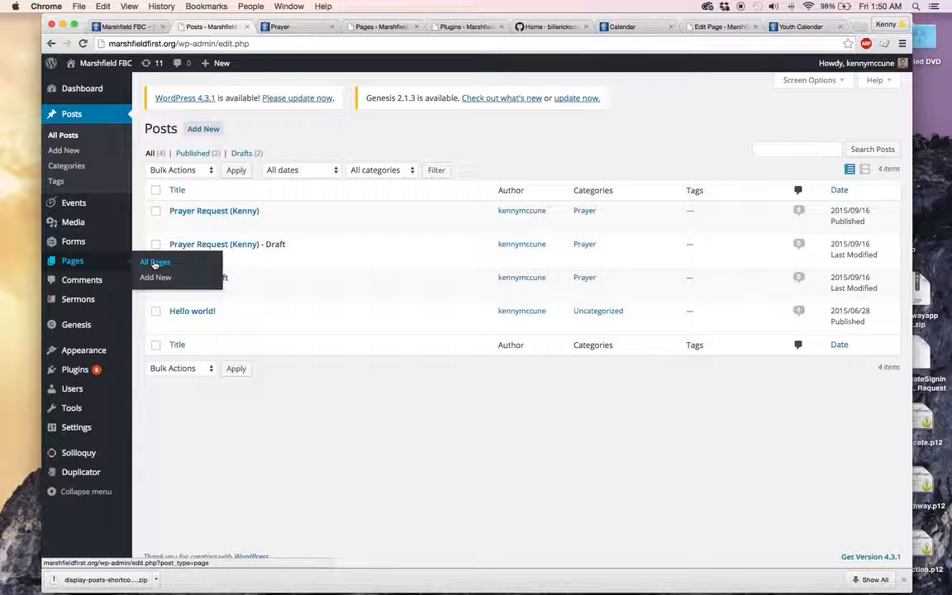
From All Pages, view the password-protected Prayer Submission page on the live site.
left_click(156, 262)
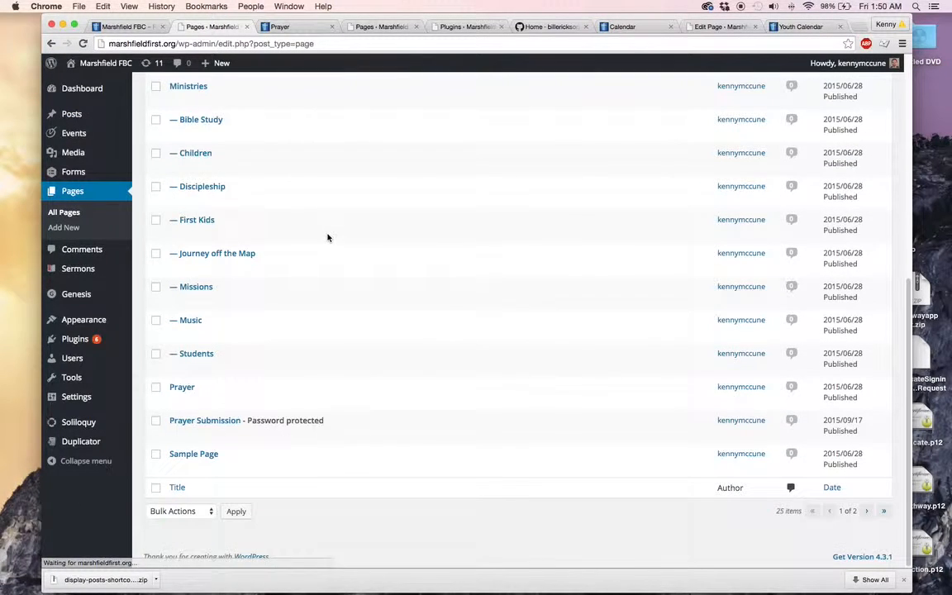
mouse_move(204, 419)
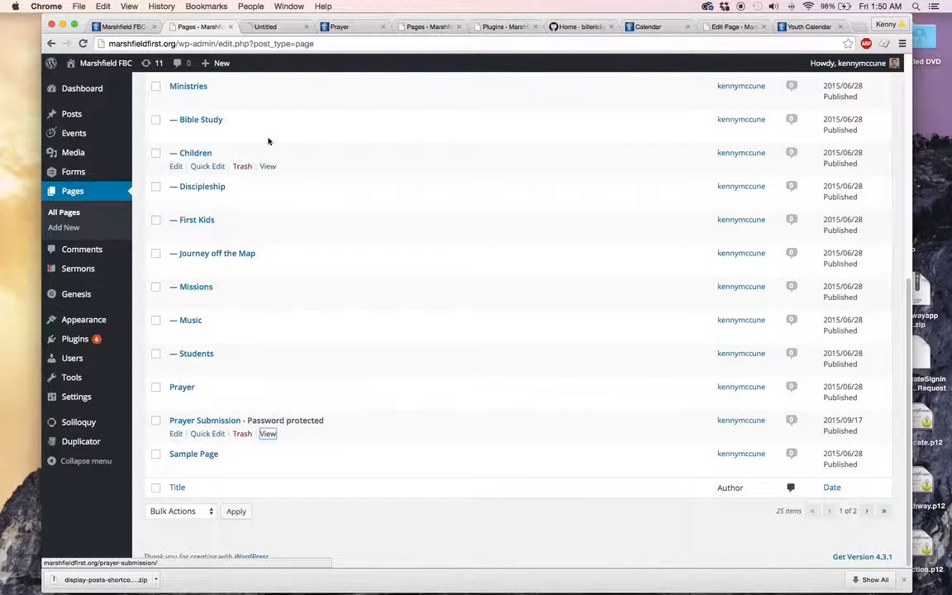
left_click(266, 434)
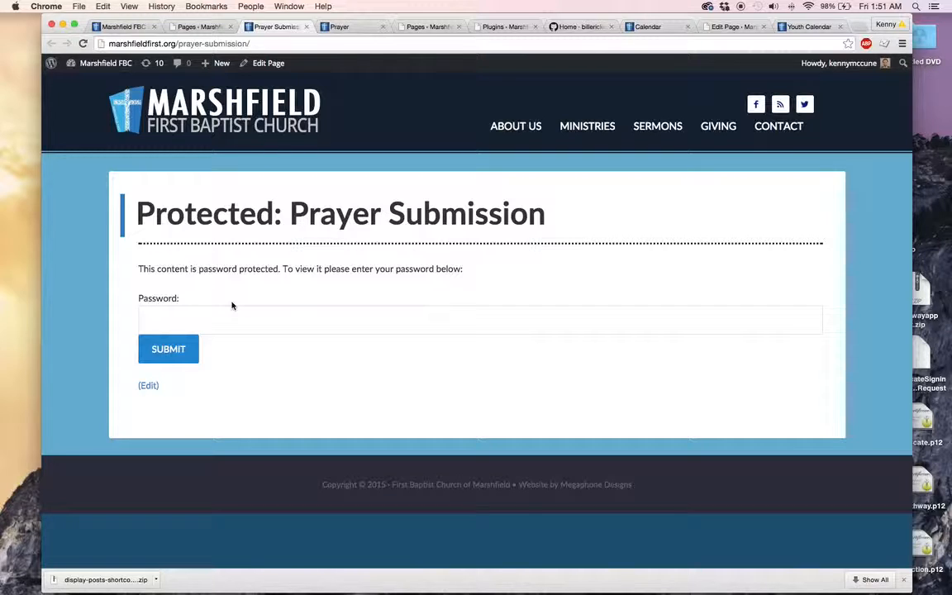
Enter the password to unlock Prayer Submission and follow the revealed prayer request link.
left_click(480, 319)
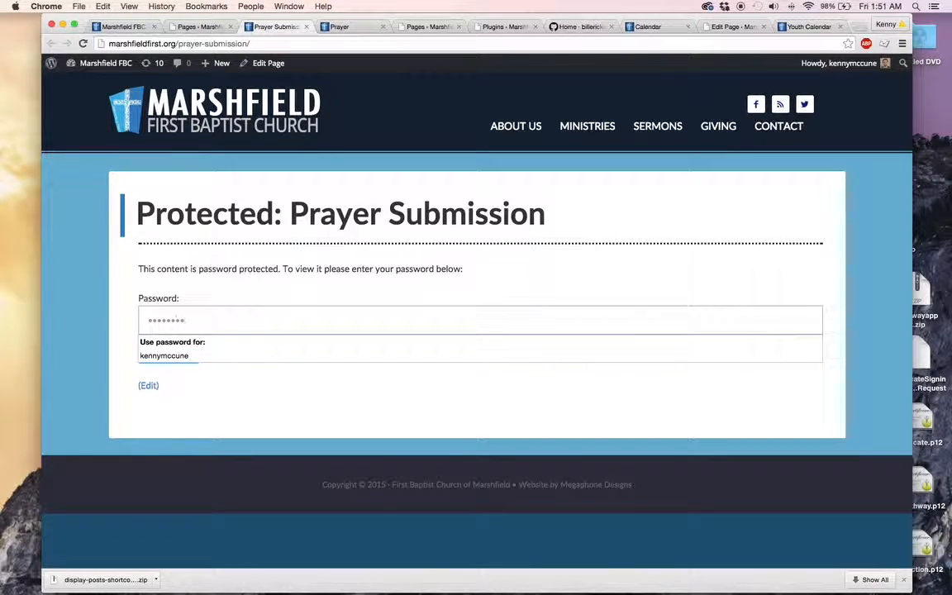
type("password")
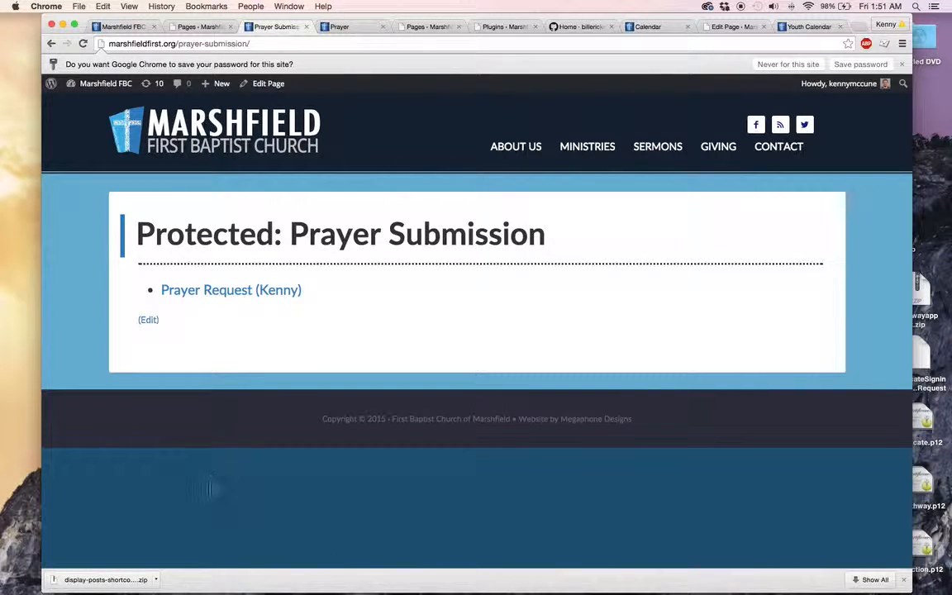
left_click(231, 290)
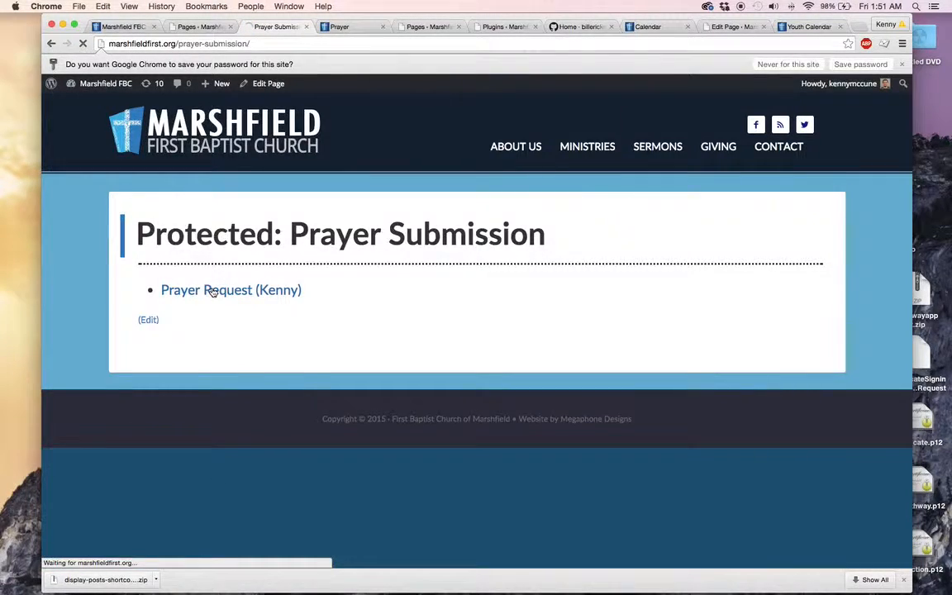
Open the Prayer Request (Kenny) post showing 'a test request 2' and 'Call me'.
left_click(230, 289)
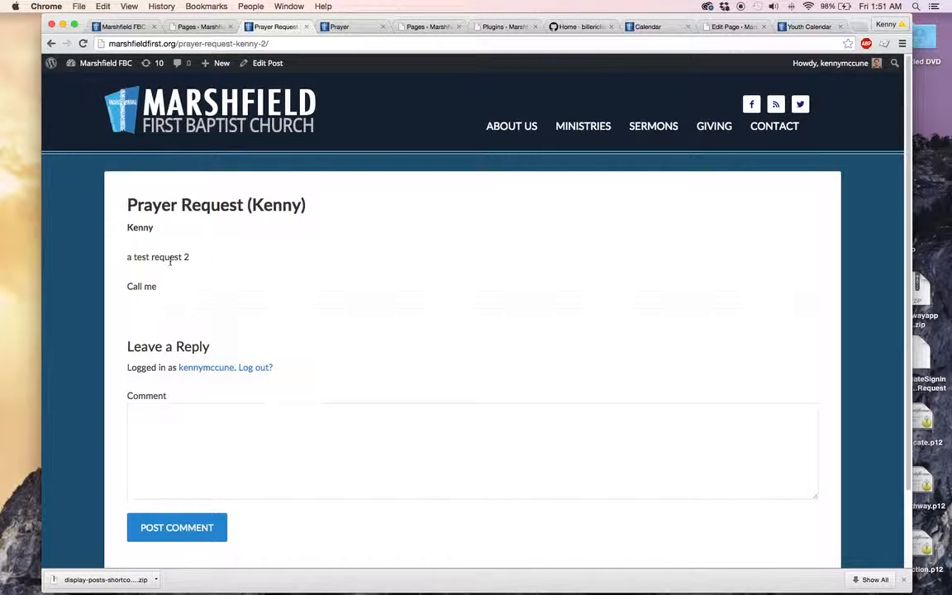
mouse_move(139, 267)
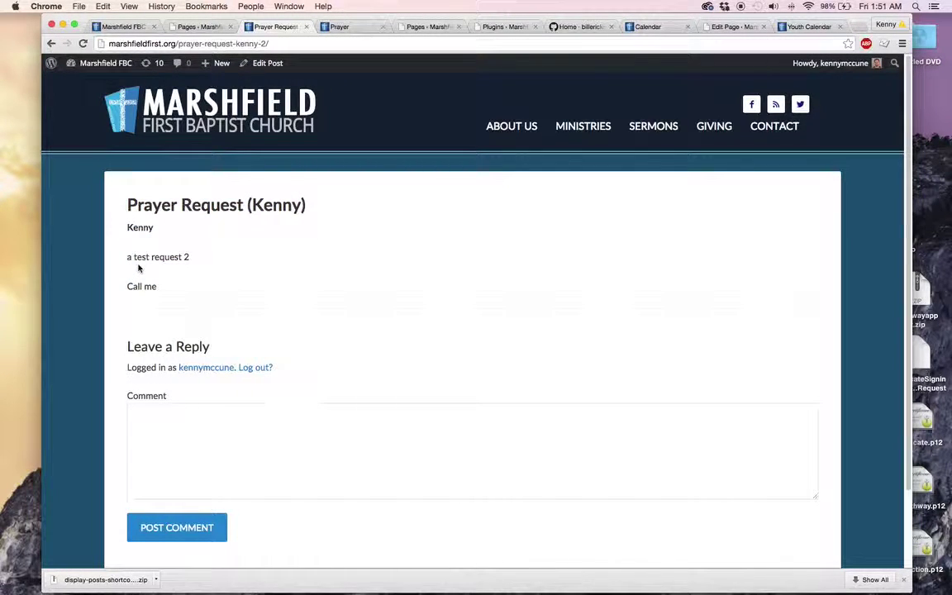
mouse_move(199, 234)
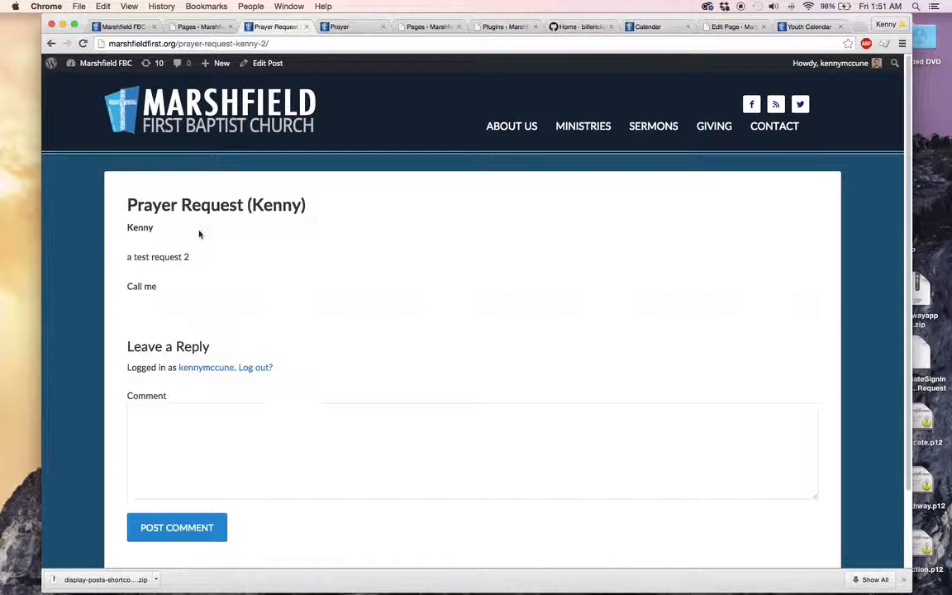
left_click(472, 450)
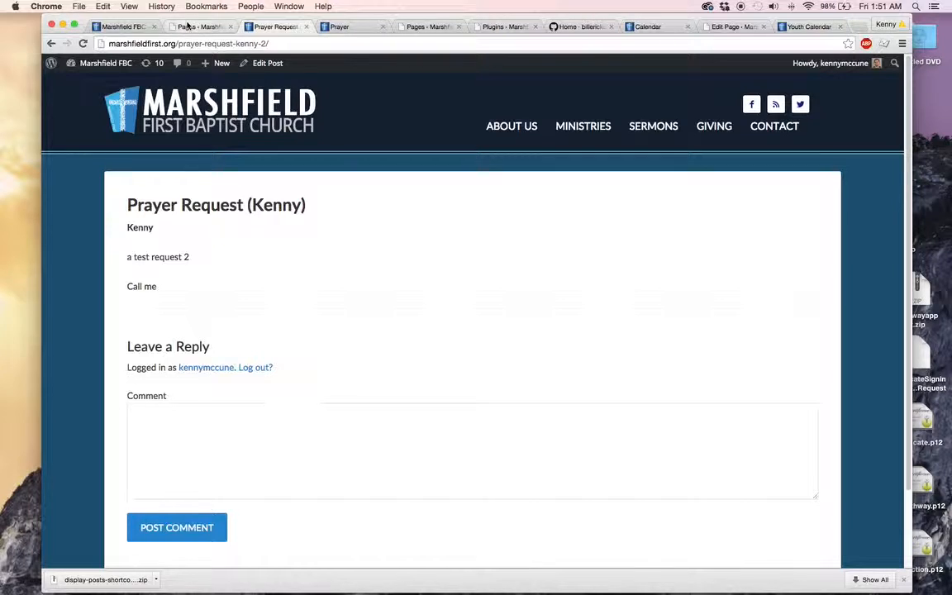
Return to the admin Pages tab and open All Posts, listing the published and draft requests.
left_click(198, 26)
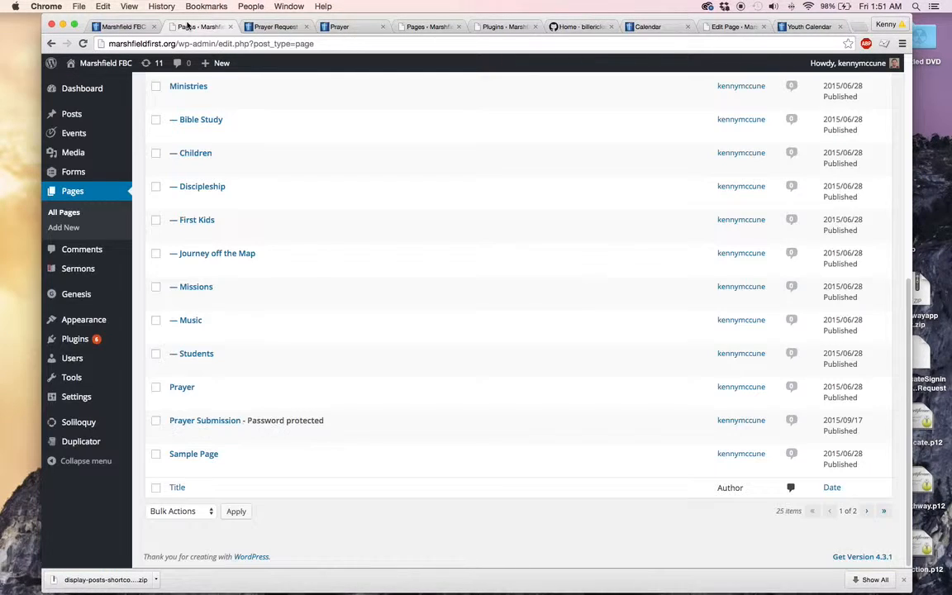
scroll("up", 3)
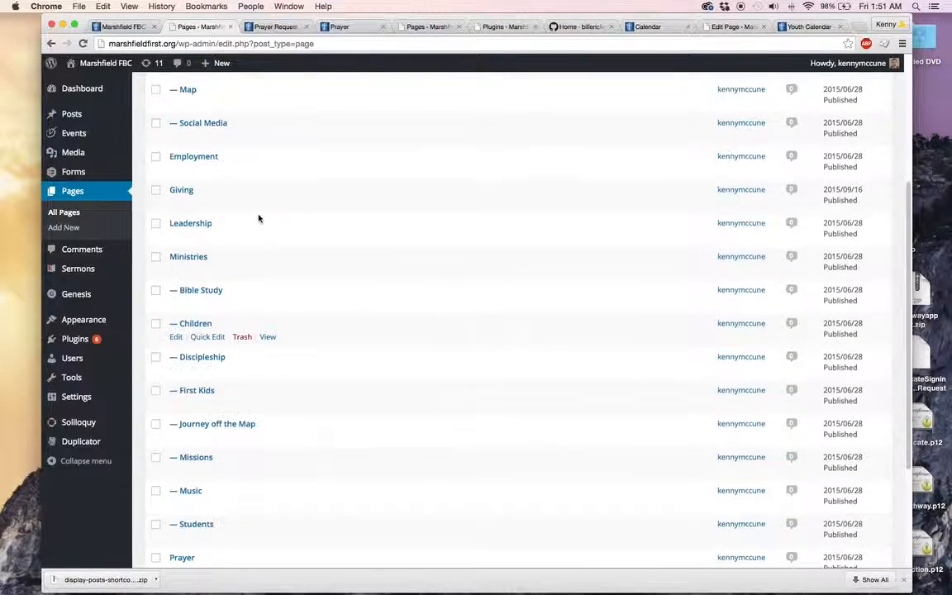
scroll("up", 3)
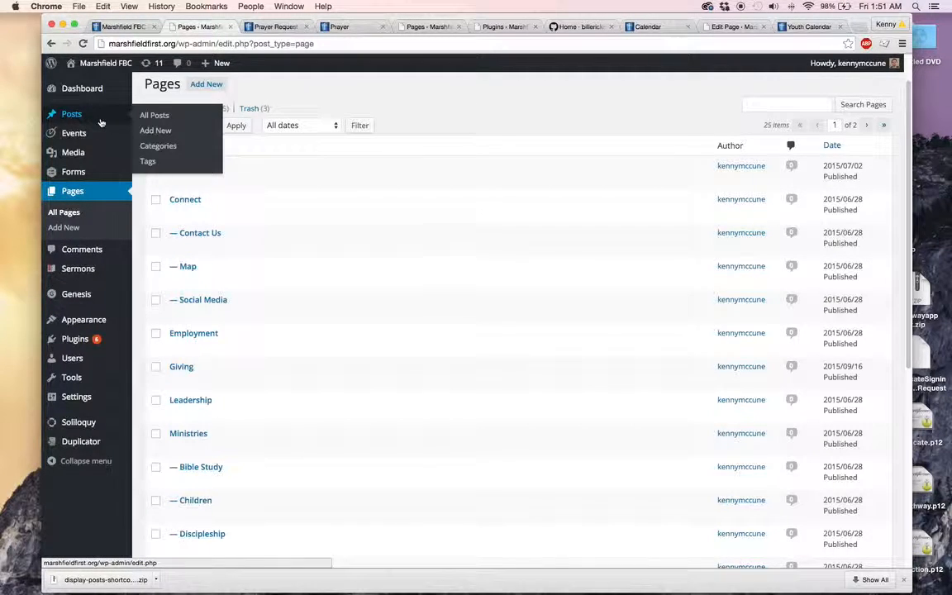
mouse_move(106, 126)
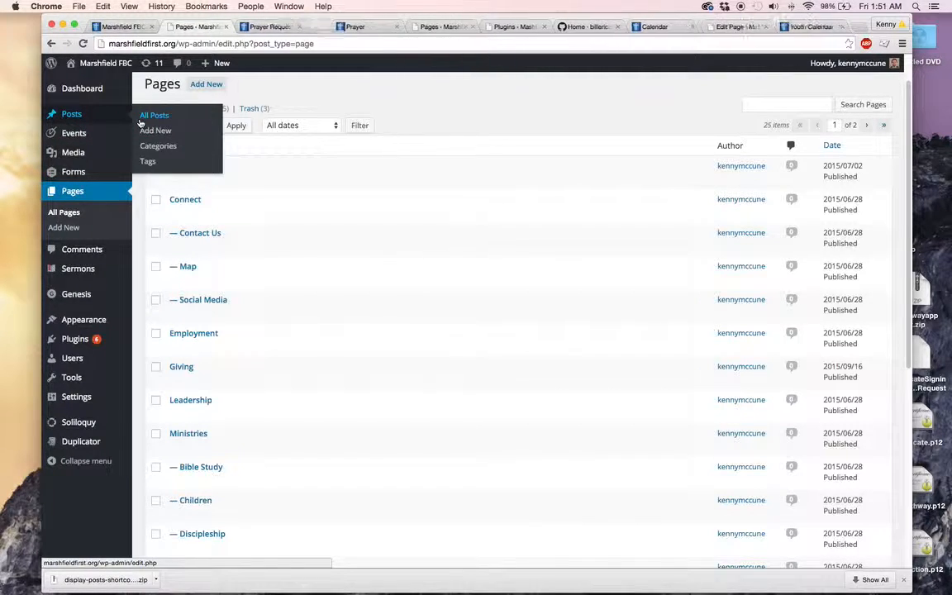
left_click(155, 115)
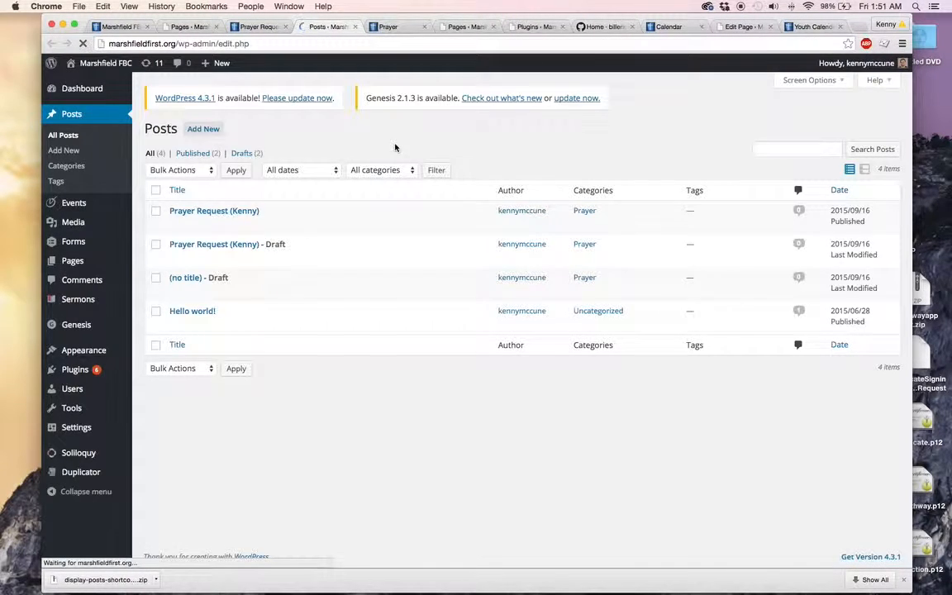